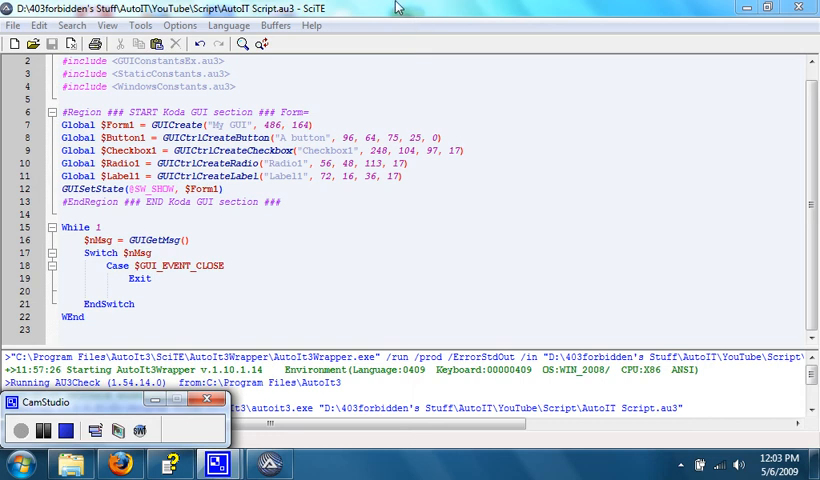
pyautogui.moveTo(383, 12)
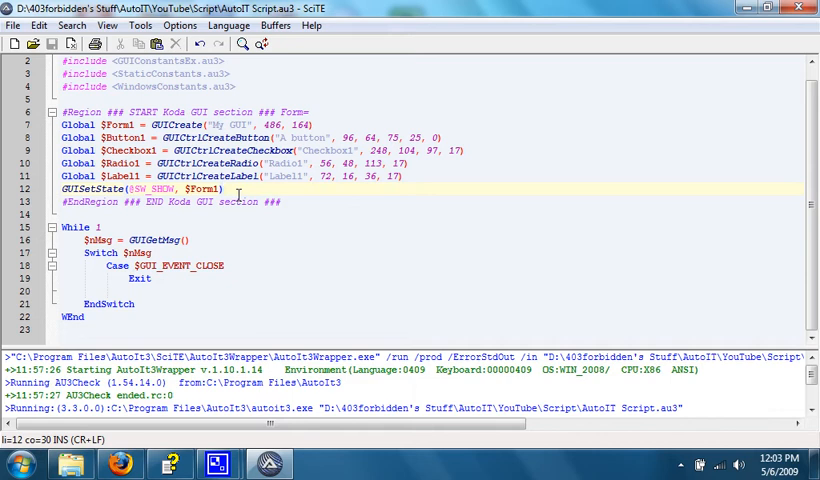
pyautogui.moveTo(155, 293)
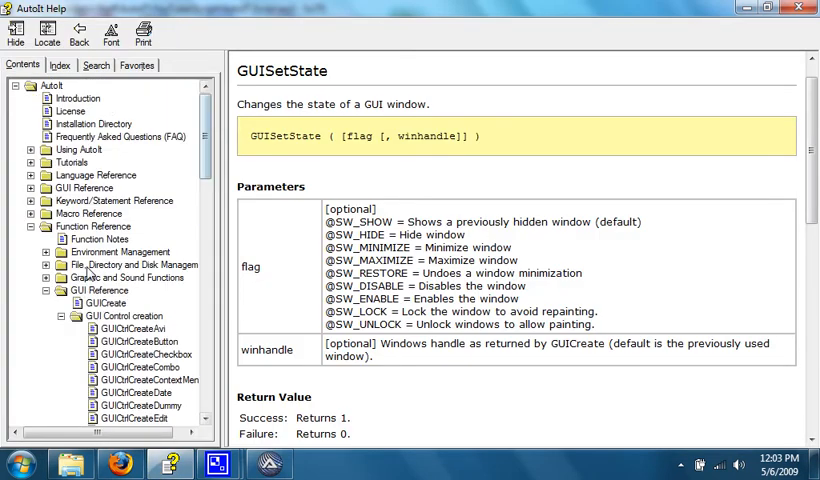
# Step: Open AutoIt Help's GUI Reference page and scroll down to GUI Event Modes
pyautogui.click(103, 303)
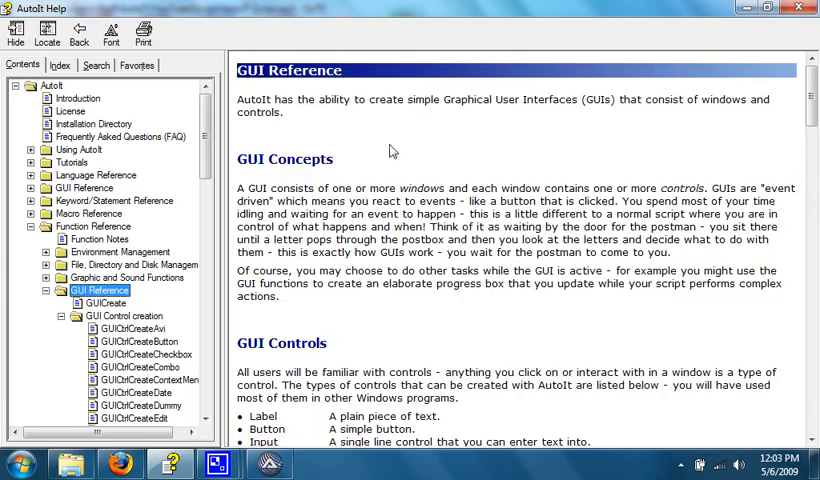
pyautogui.scroll(-3)
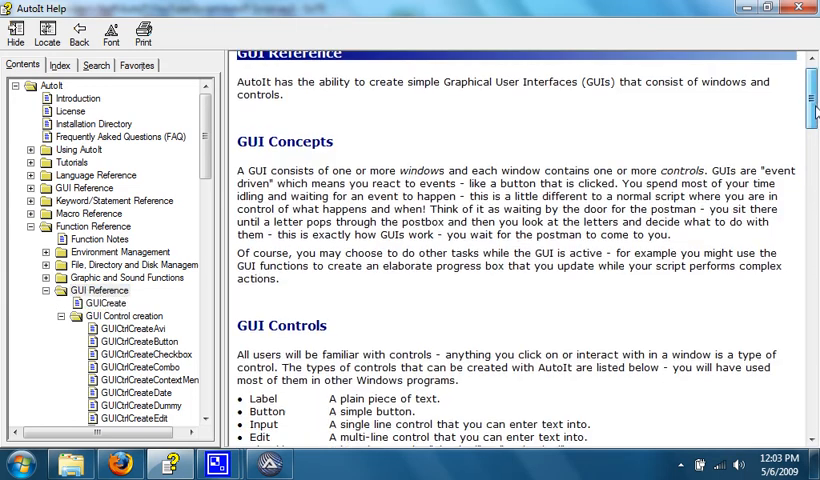
pyautogui.scroll(-3)
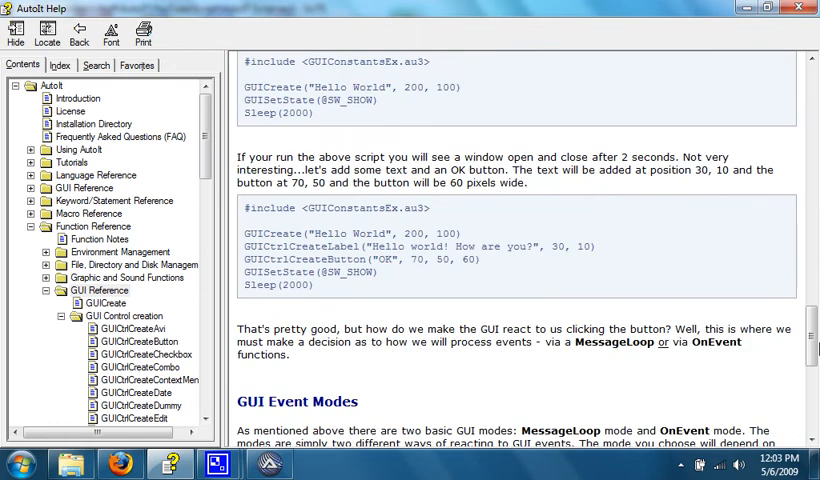
pyautogui.scroll(-3)
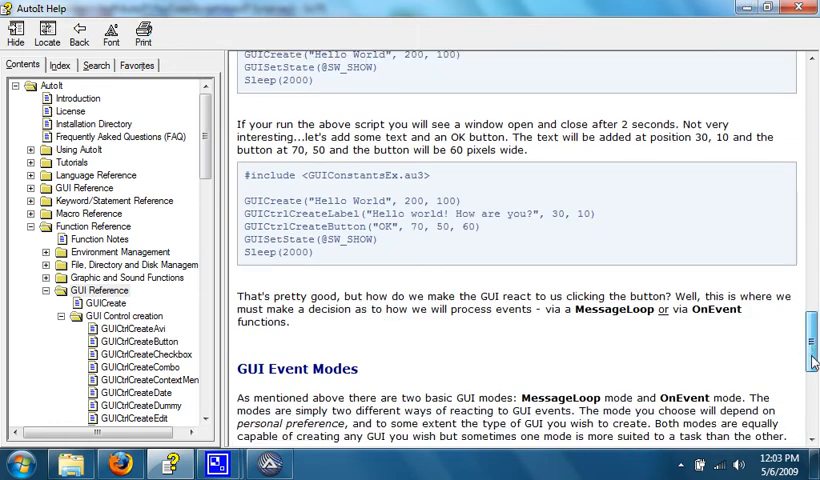
pyautogui.scroll(-3)
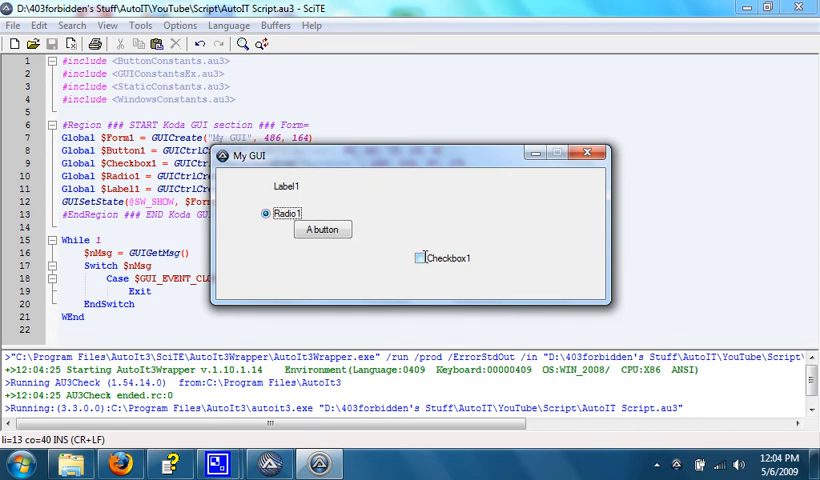
pyautogui.moveTo(417, 260)
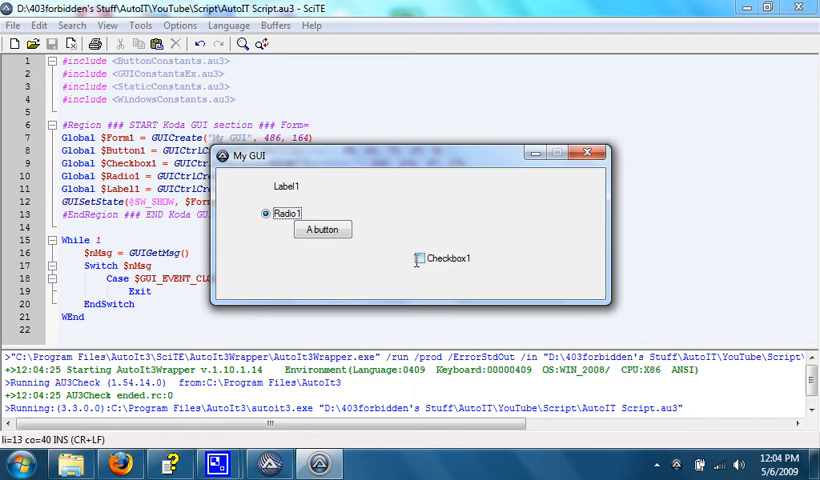
# Step: Tick and untick Checkbox1, then press A button, which does nothing yet
pyautogui.click(418, 258)
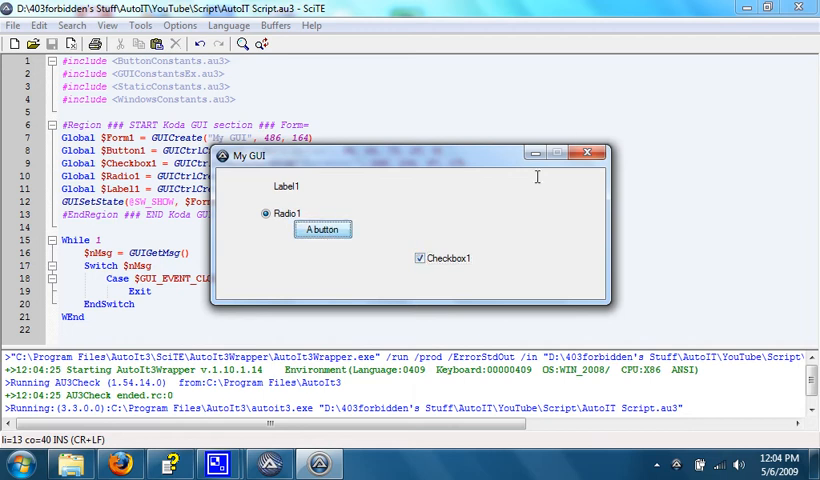
pyautogui.click(420, 258)
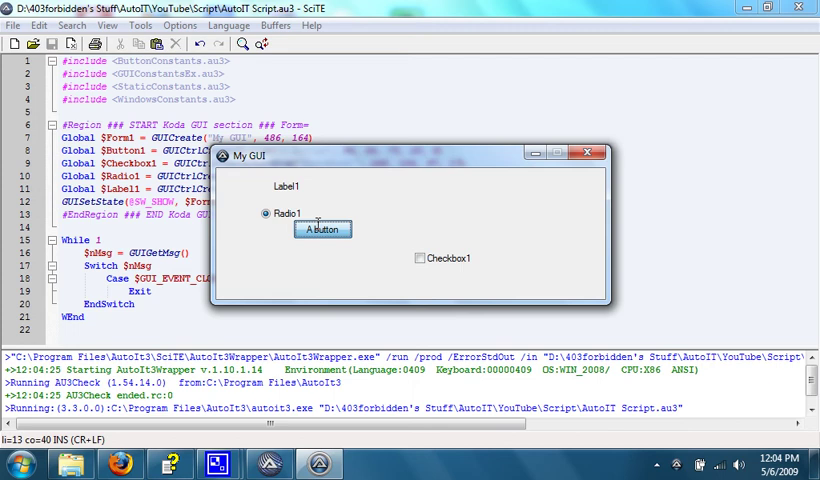
pyautogui.click(596, 152)
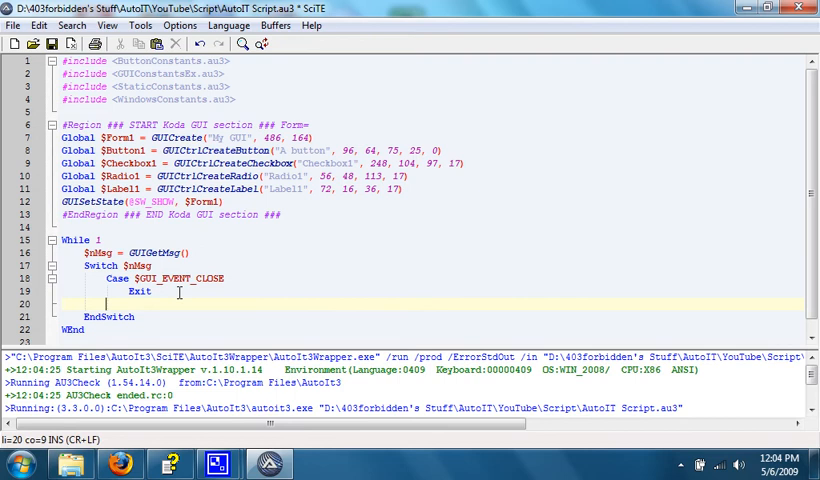
# Step: Type a Case $Button1 line below Exit and start a MsgBox call under it
pyautogui.write('casen')
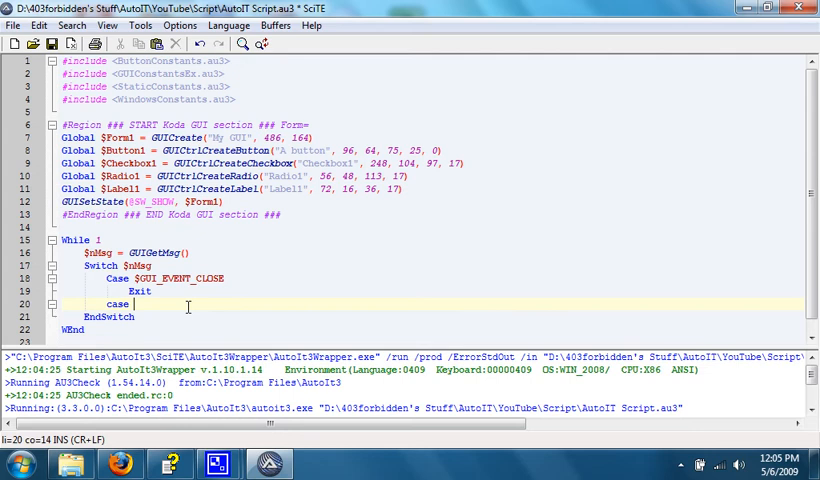
pyautogui.write('$b')
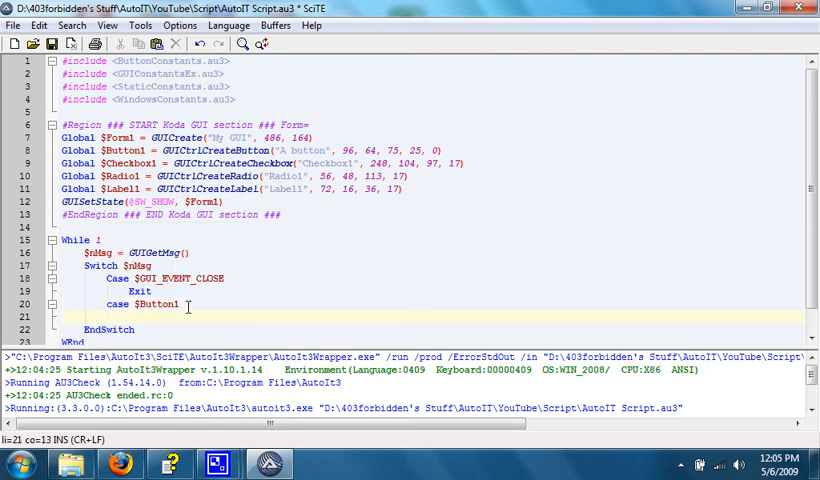
pyautogui.write('MsgBox')
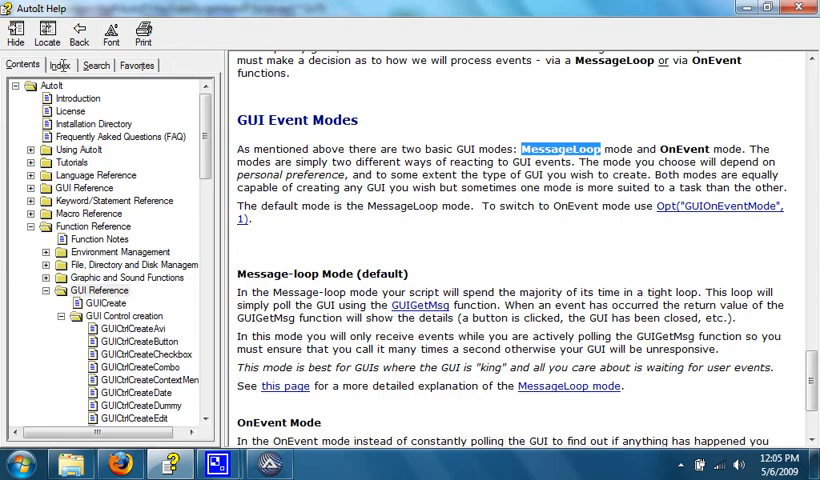
# Step: Search 'msg' in the AutoIt Help index to find the MsgBox entry
pyautogui.click(61, 64)
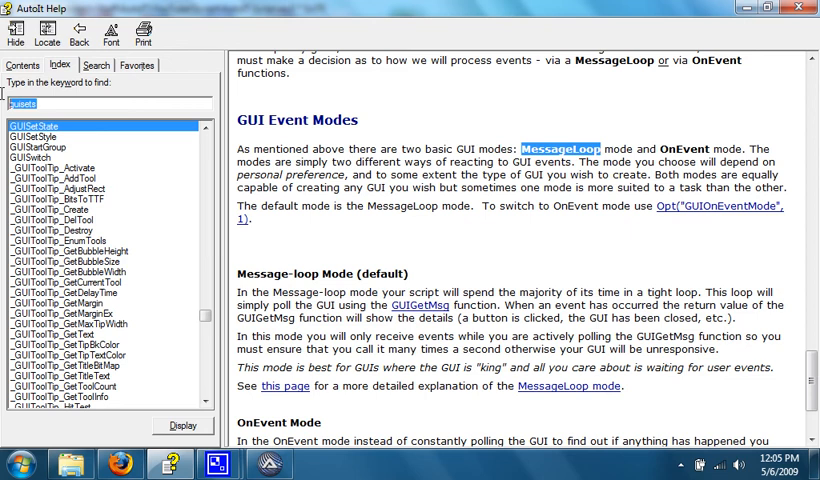
pyautogui.write('msg')
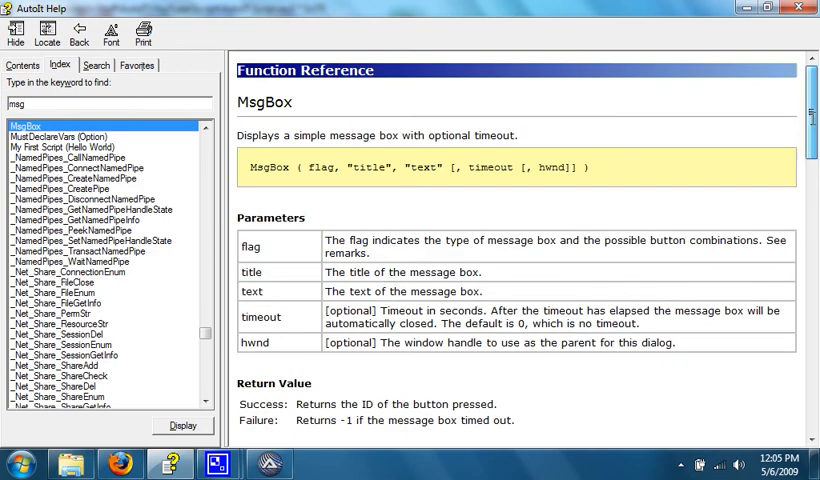
pyautogui.scroll(-3)
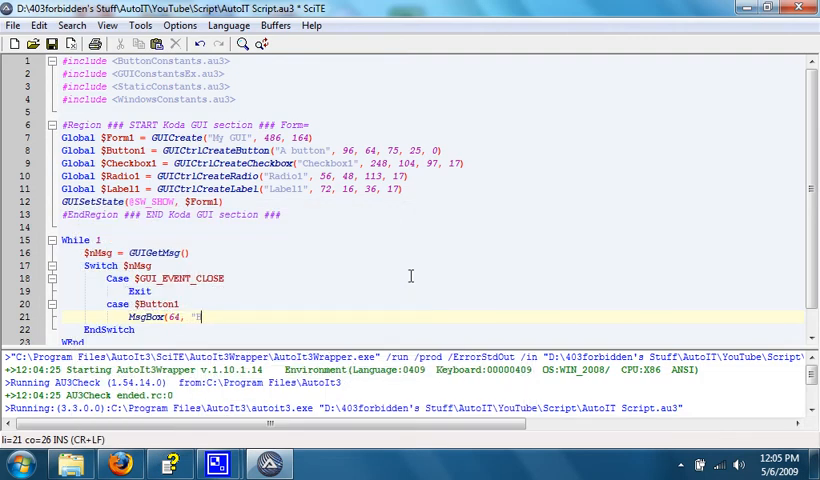
# Step: Complete MsgBox(64, "Hello!", "You pushed the button!") under the $Button1 case
pyautogui.write('Hello!", "You pushed the button')
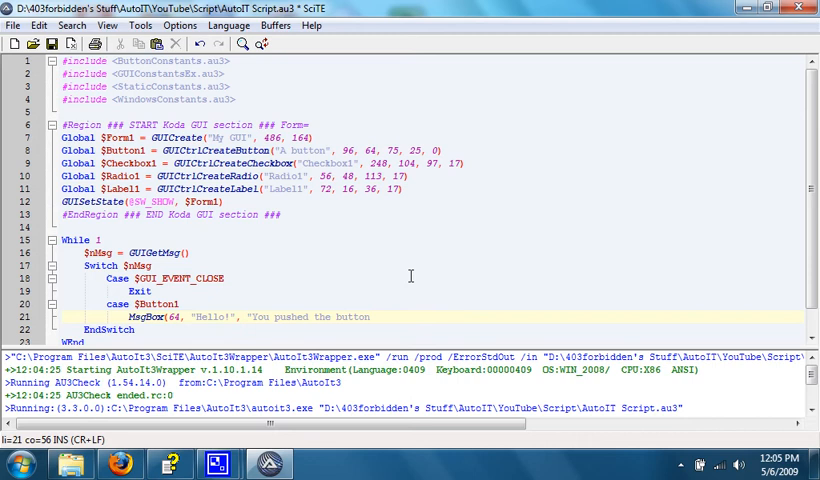
pyautogui.write('!")')
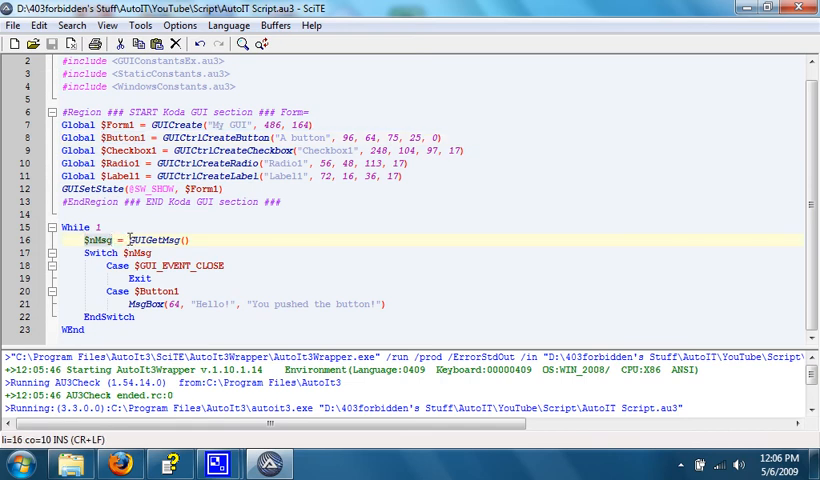
pyautogui.click(196, 240)
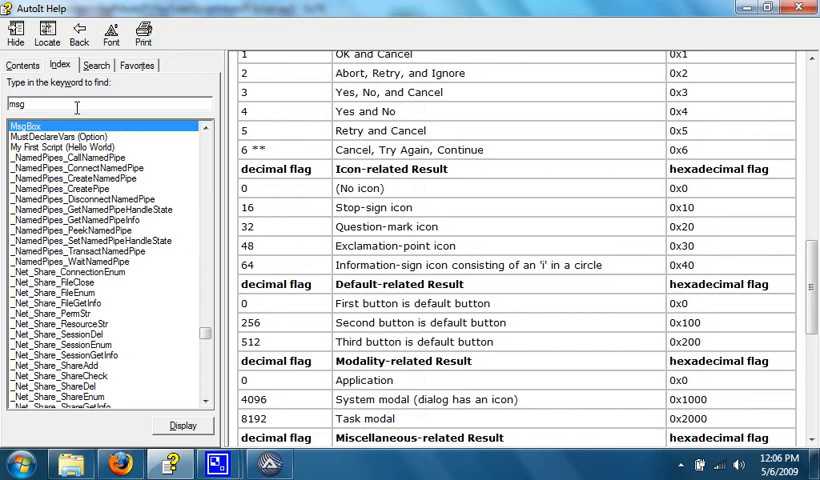
# Step: Read the GUIGetMsg help page's event ID table, then rerun the updated script
pyautogui.write('guigetm')
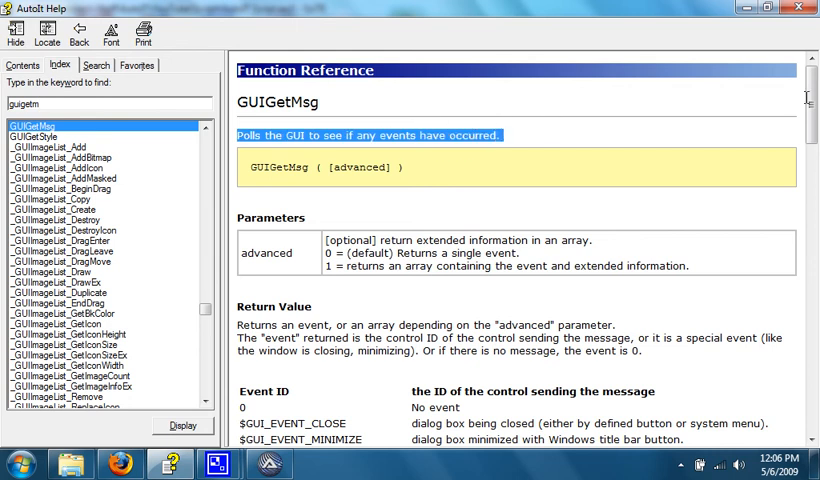
pyautogui.scroll(-3)
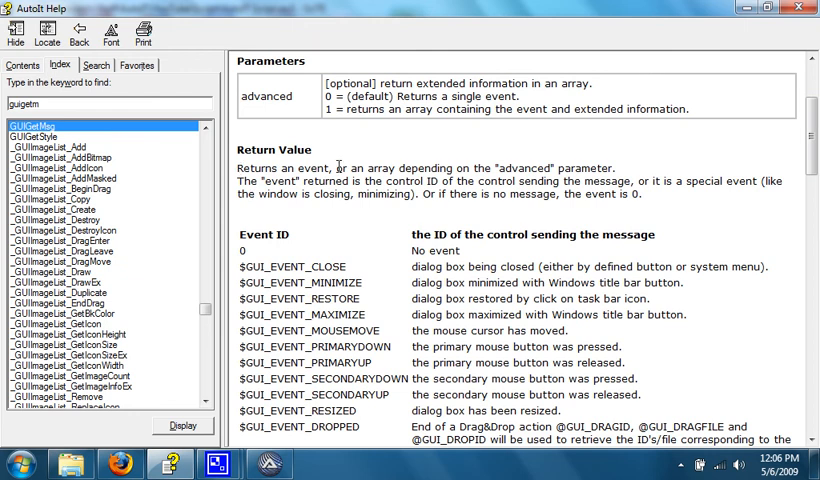
pyautogui.moveTo(580, 167)
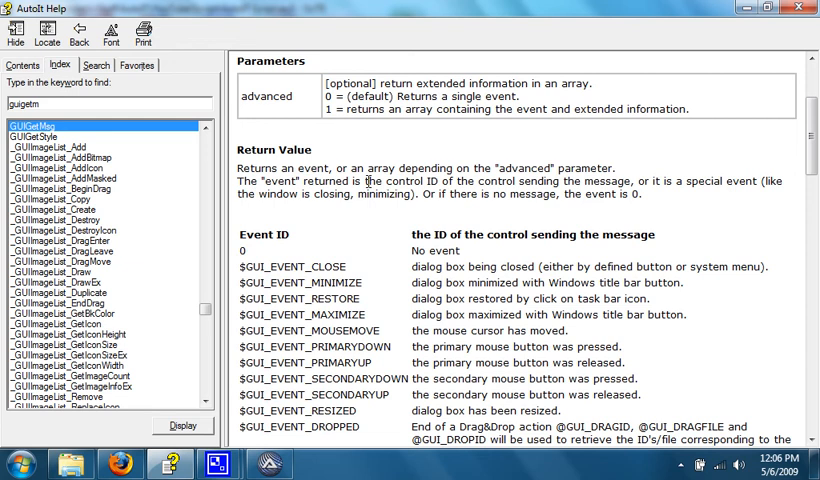
pyautogui.moveTo(553, 173)
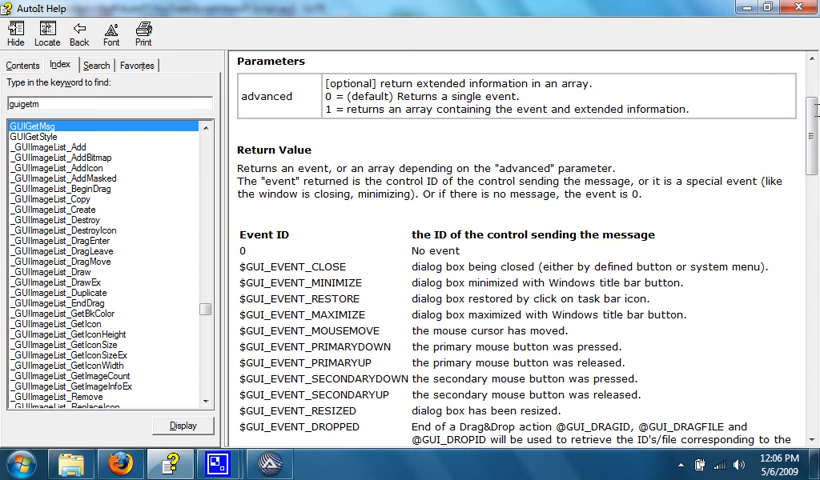
pyautogui.scroll(-3)
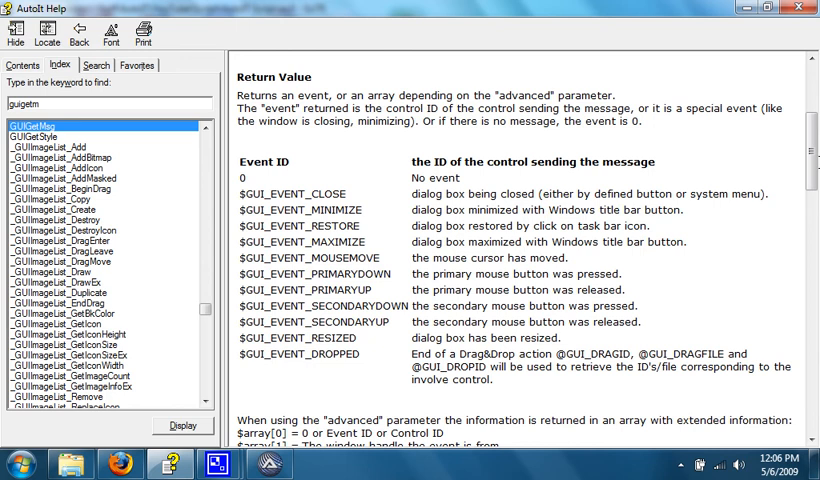
pyautogui.scroll(-3)
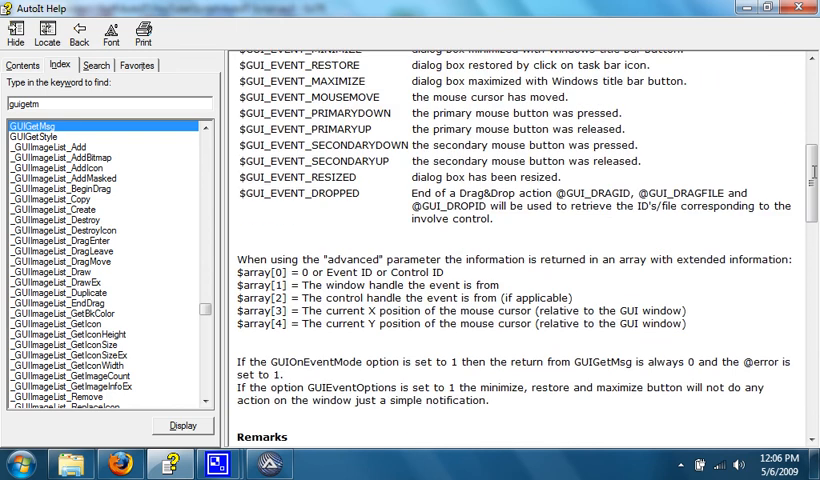
pyautogui.scroll(-3)
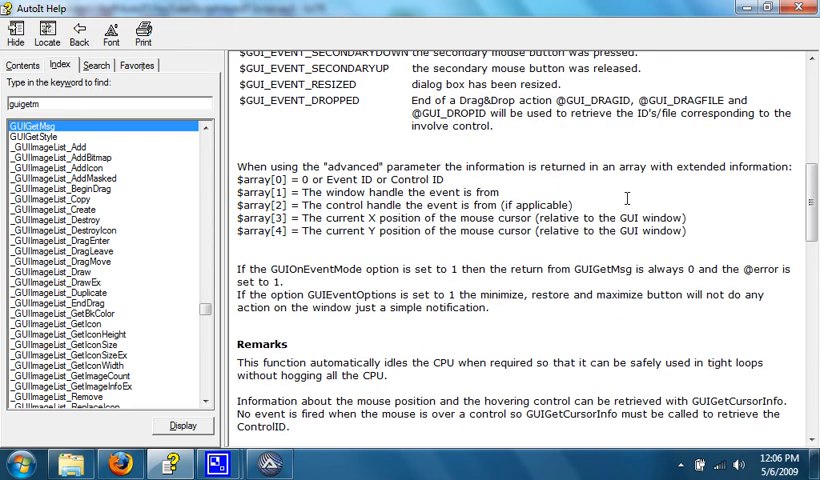
pyautogui.moveTo(683, 287)
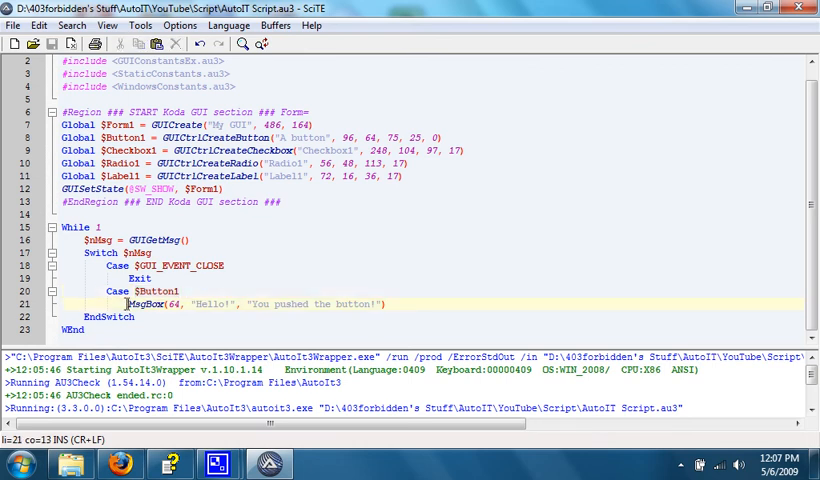
pyautogui.click(419, 304)
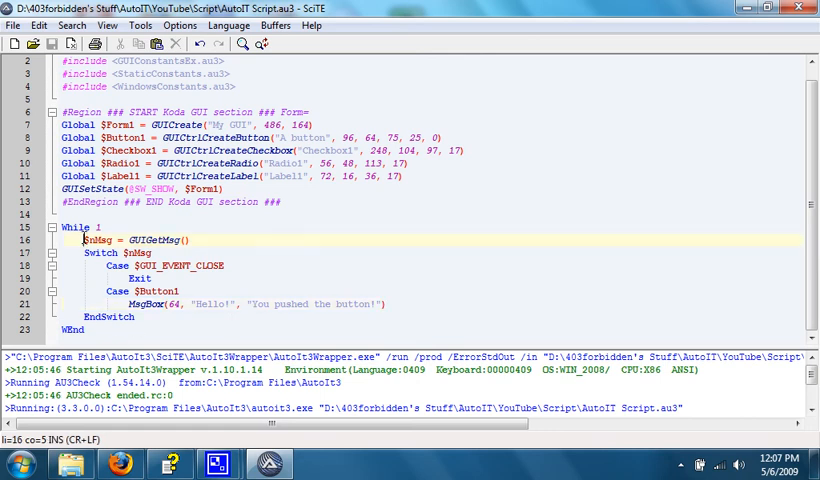
pyautogui.click(197, 240)
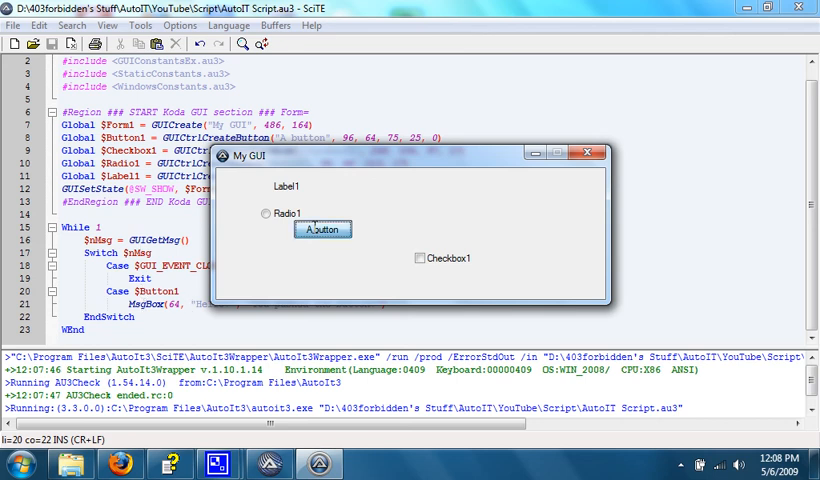
# Step: Push A button in My GUI and dismiss the Hello! message with OK
pyautogui.click(322, 229)
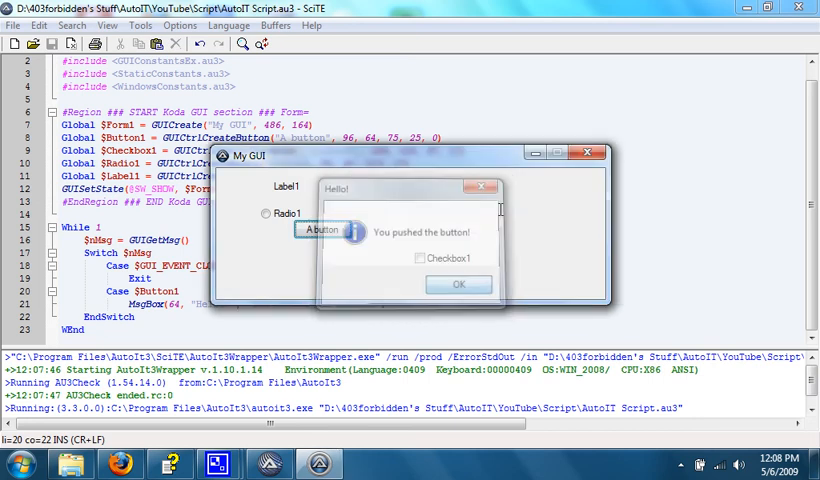
pyautogui.click(457, 284)
pyautogui.write('Case')
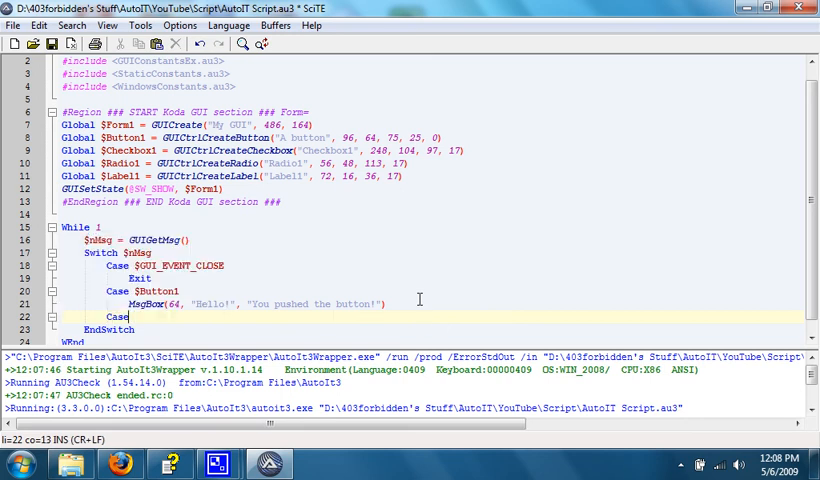
# Step: Type Case 0 with MsgBox(0, "Nothing is going on", "Nothing at all") below Button1's case
pyautogui.write('0')
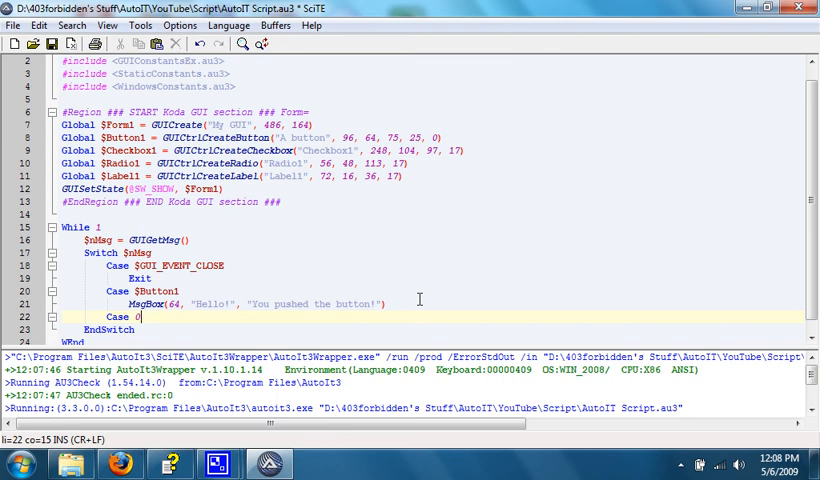
pyautogui.write('MsgBox(0,')
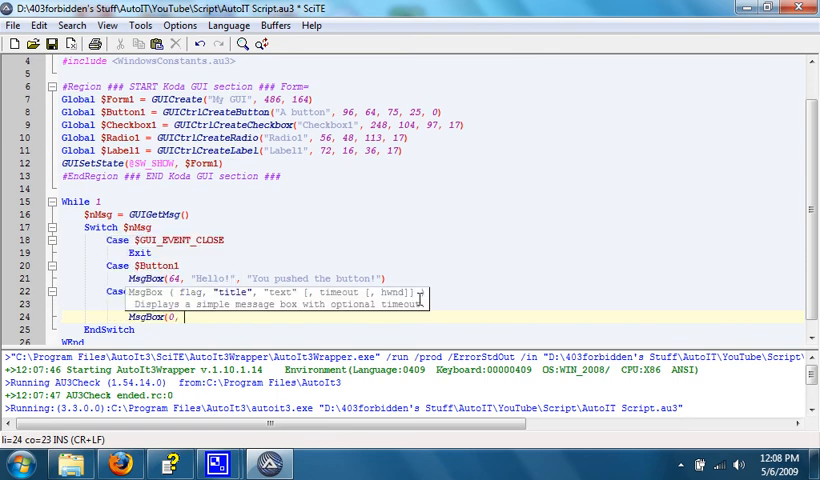
pyautogui.write('"Nothing')
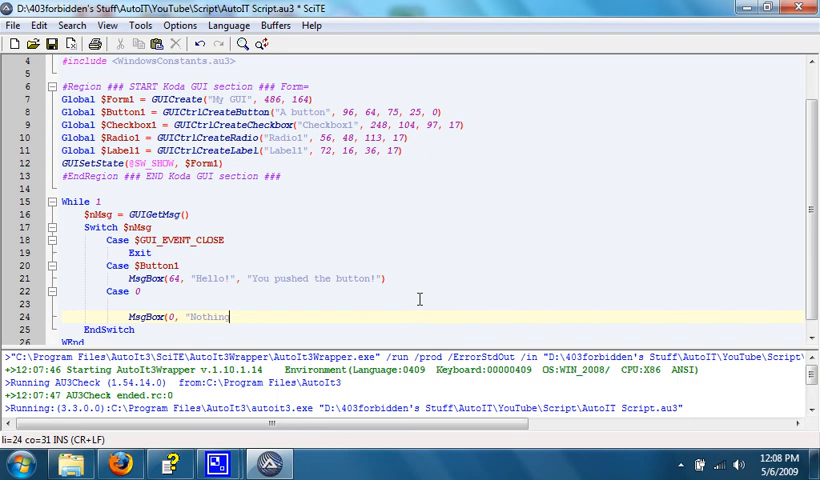
pyautogui.write('is going po')
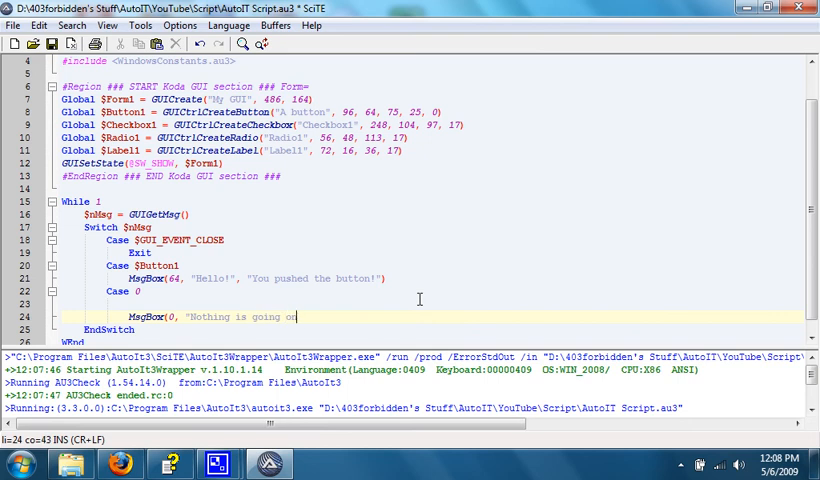
pyautogui.write(', "t')
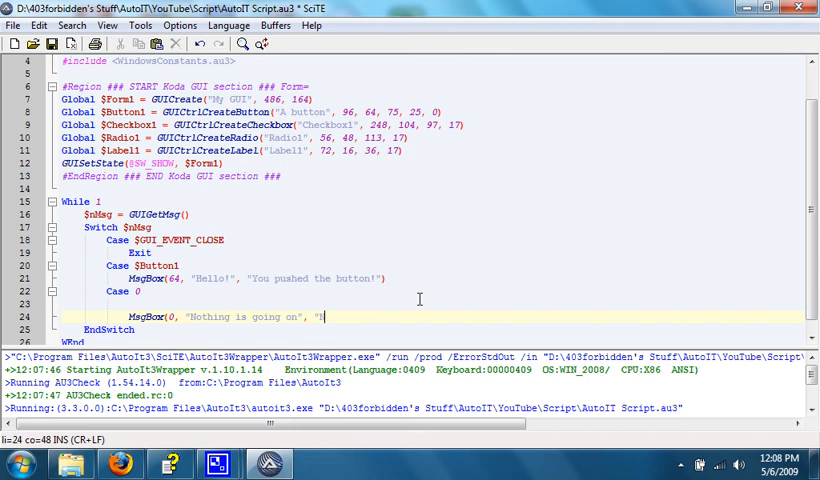
pyautogui.write('Nothing at a')
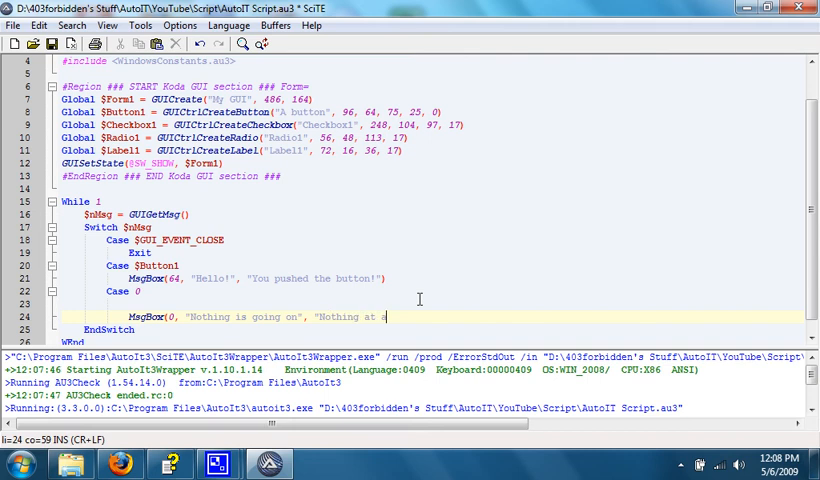
pyautogui.write('all")')
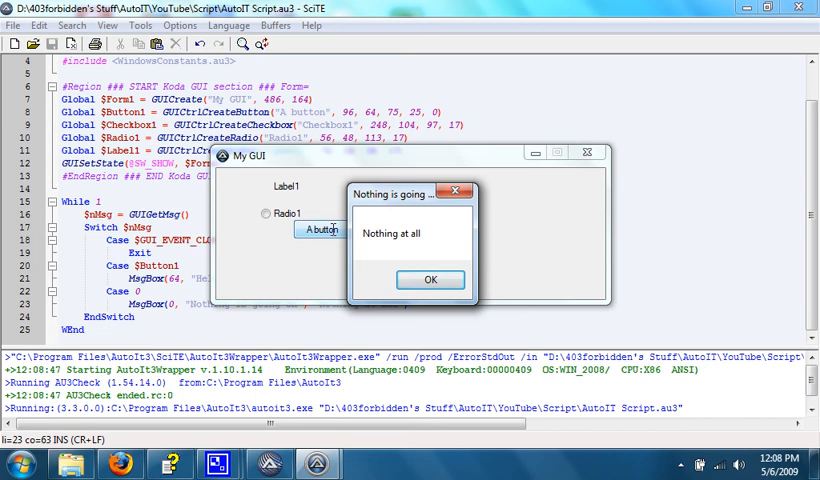
pyautogui.moveTo(424, 279)
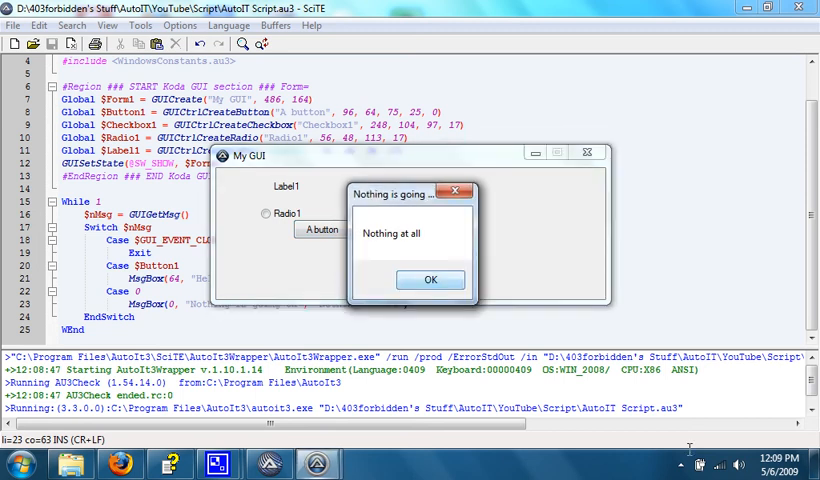
# Step: Exit the looping script from its system tray icon, then open the Start menu's programs
pyautogui.click(684, 459)
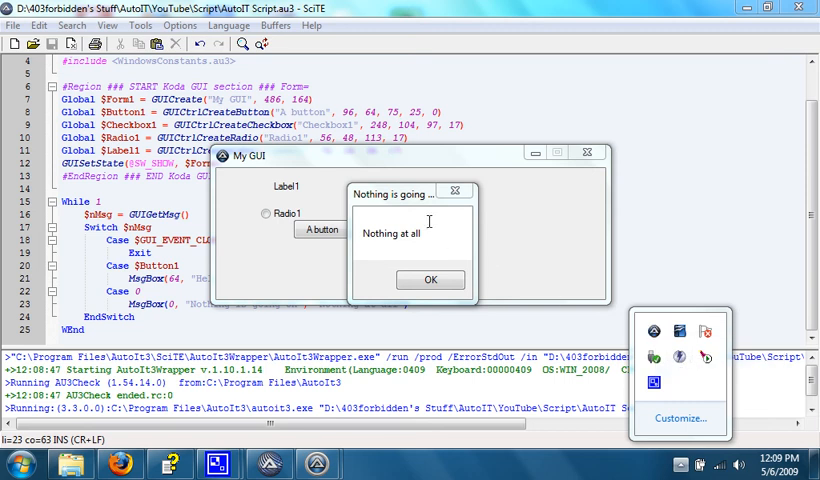
pyautogui.click(429, 279)
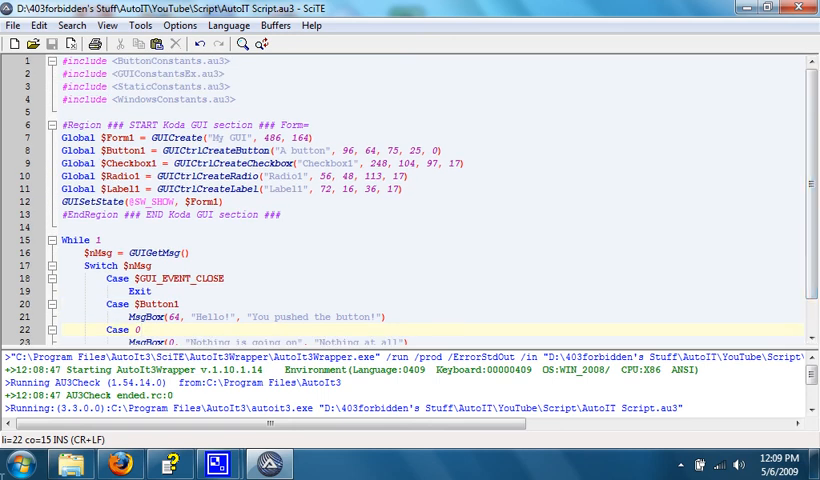
pyautogui.click(22, 459)
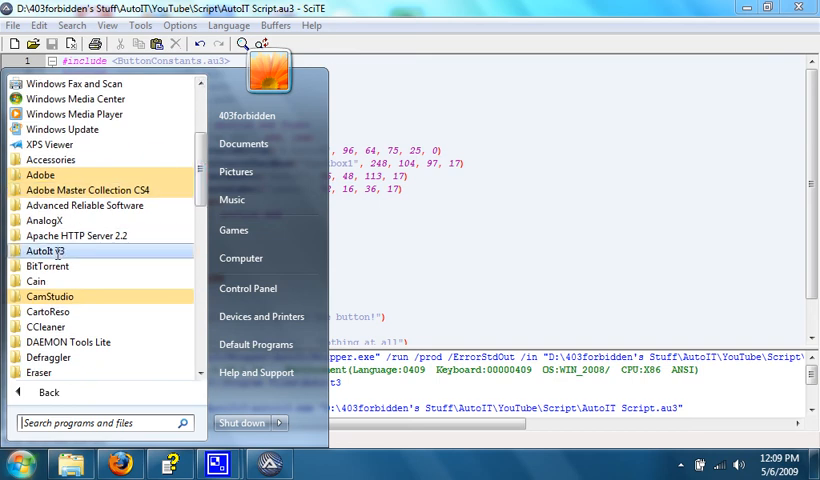
# Step: Browse AutoIt v3 Examples > GUI > Advanced and open msgboxwizard.au3 with Edit Script
pyautogui.click(43, 250)
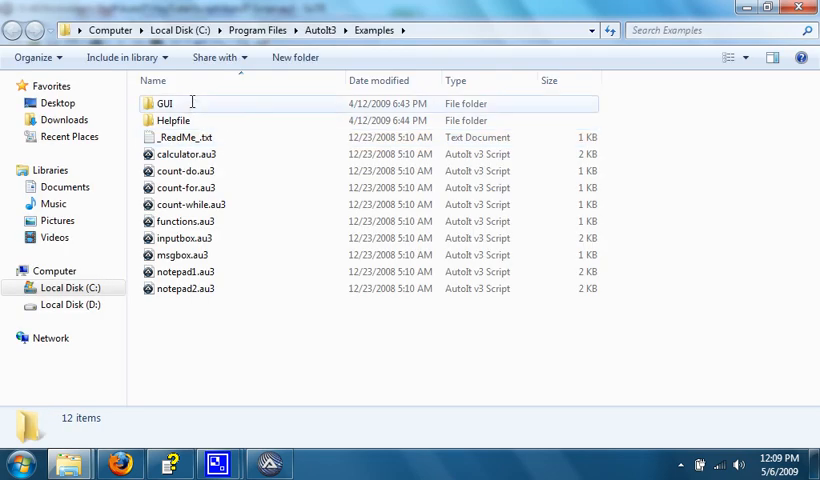
pyautogui.doubleClick(168, 103)
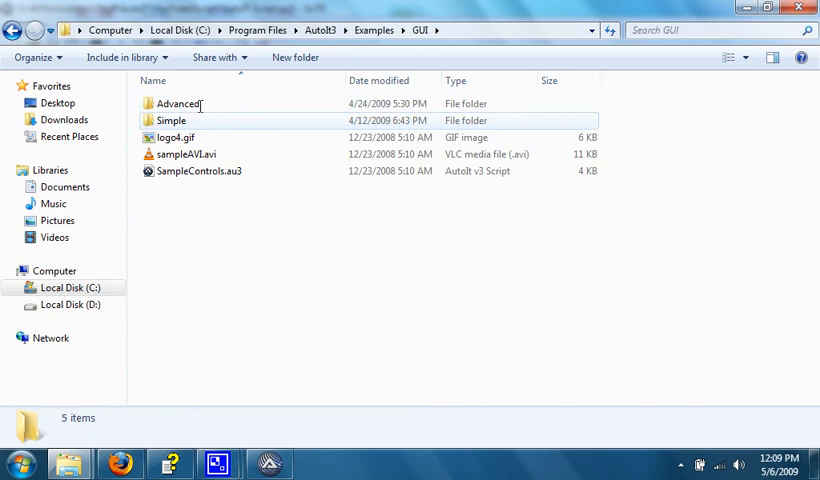
pyautogui.doubleClick(183, 102)
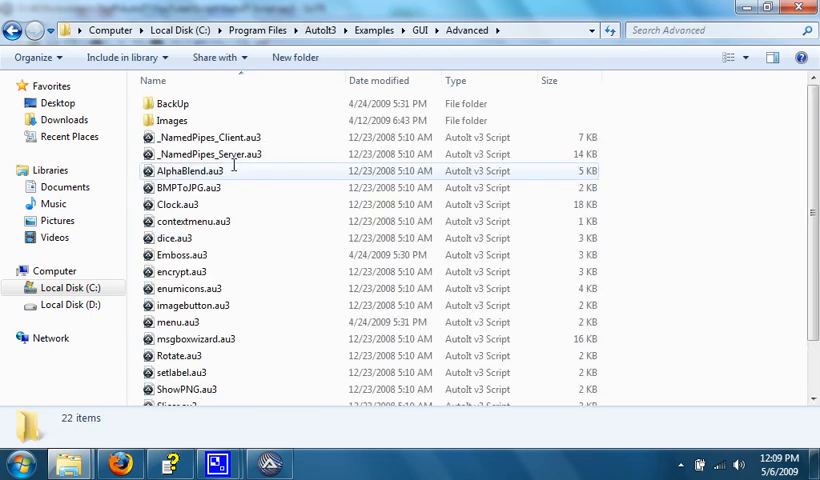
pyautogui.click(178, 322)
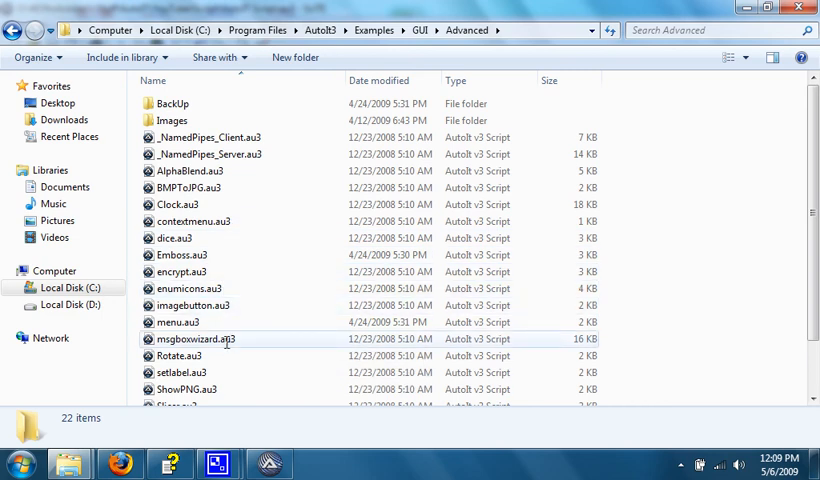
pyautogui.rightClick(194, 339)
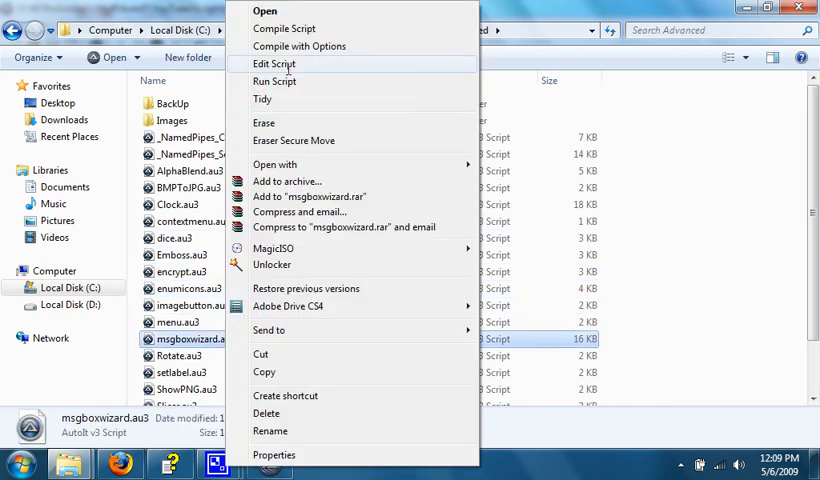
pyautogui.click(274, 81)
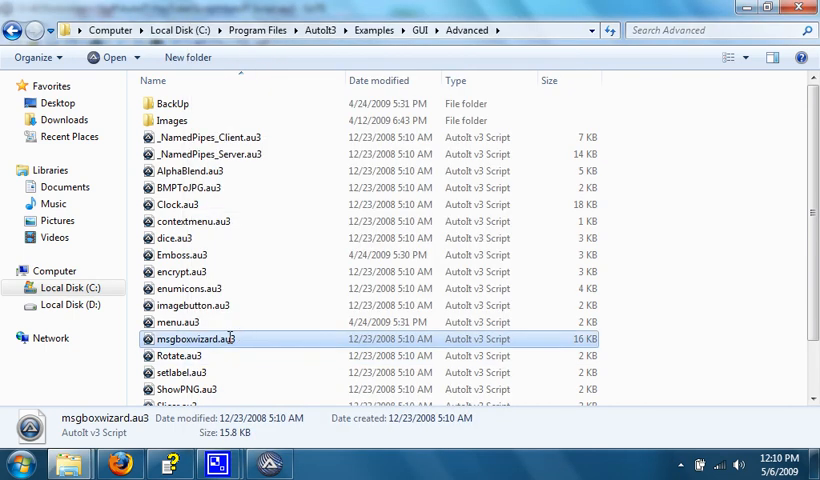
pyautogui.doubleClick(195, 338)
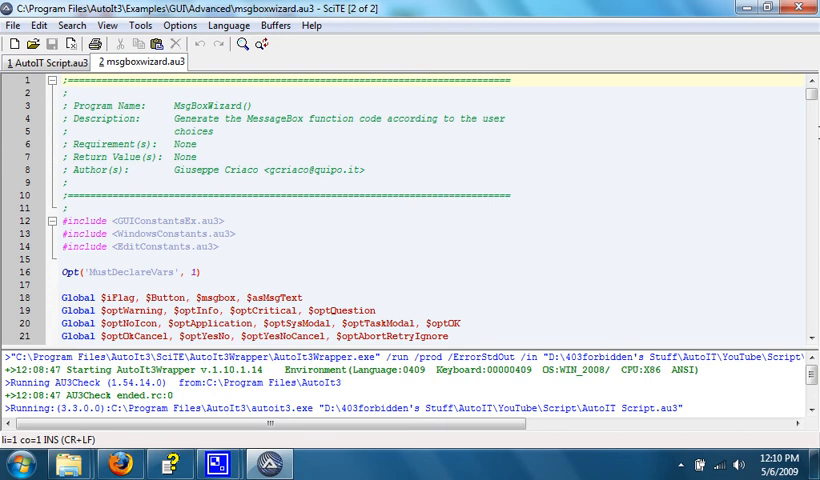
# Step: Skim the msgboxwizard.au3 radio-button code, then return to the AutoIt Script.au3 tab
pyautogui.scroll(-3)
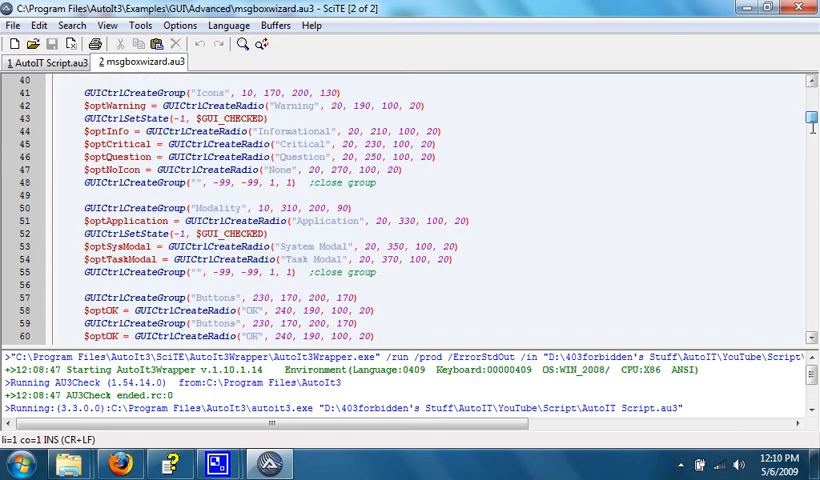
pyautogui.scroll(-3)
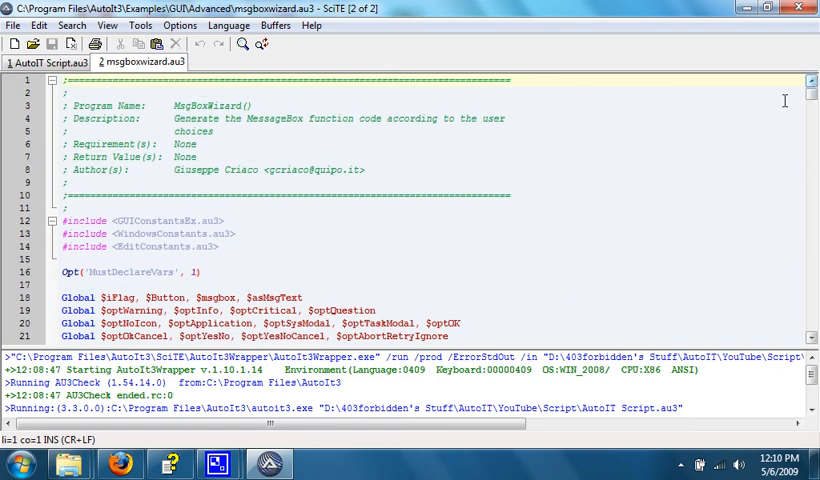
pyautogui.click(139, 25)
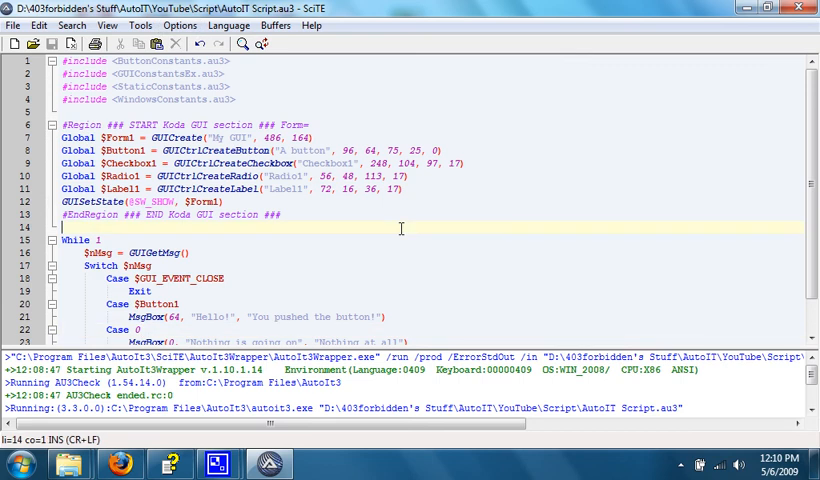
pyautogui.moveTo(330, 268)
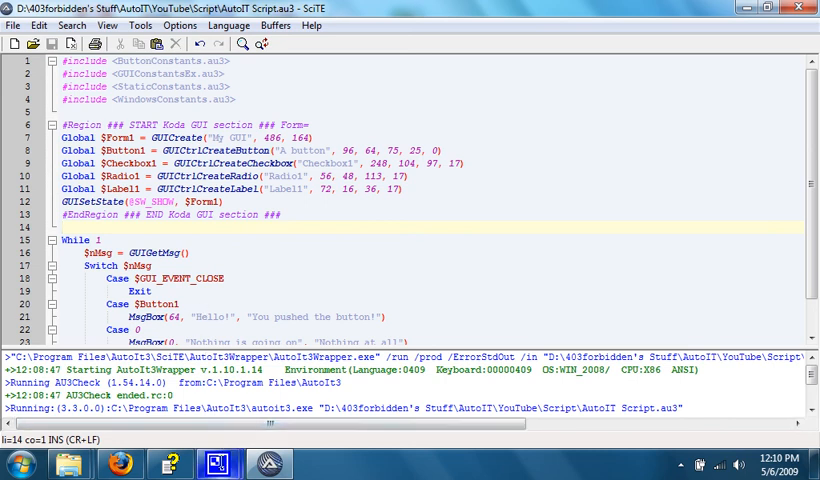
pyautogui.moveTo(390, 257)
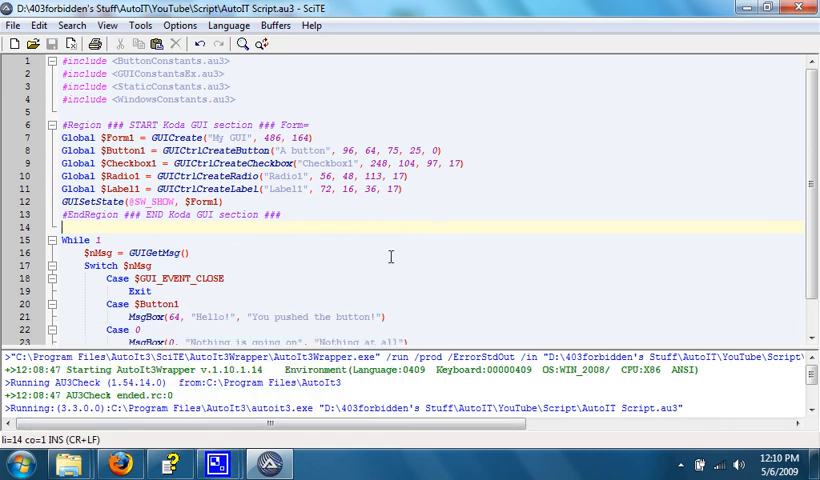